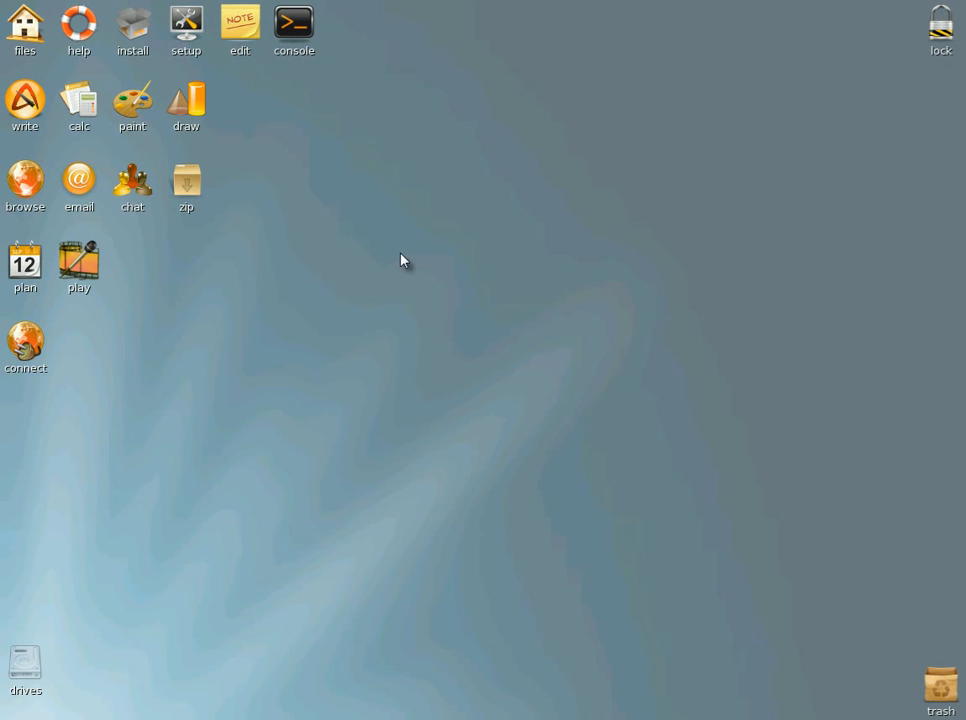
pyautogui.moveTo(398, 248)
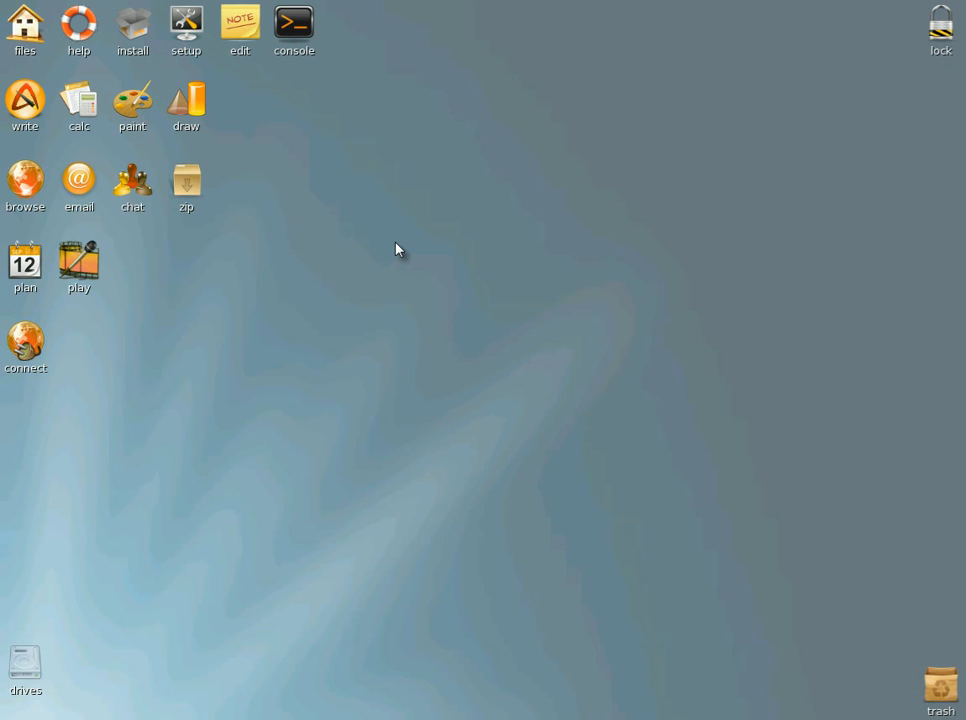
pyautogui.moveTo(362, 282)
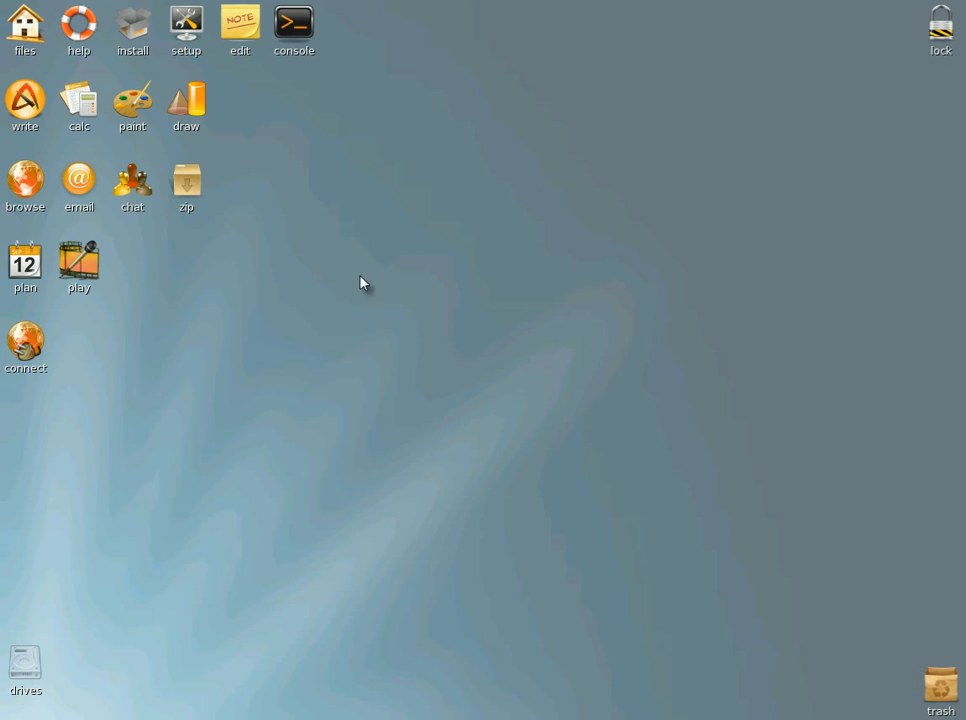
pyautogui.moveTo(466, 188)
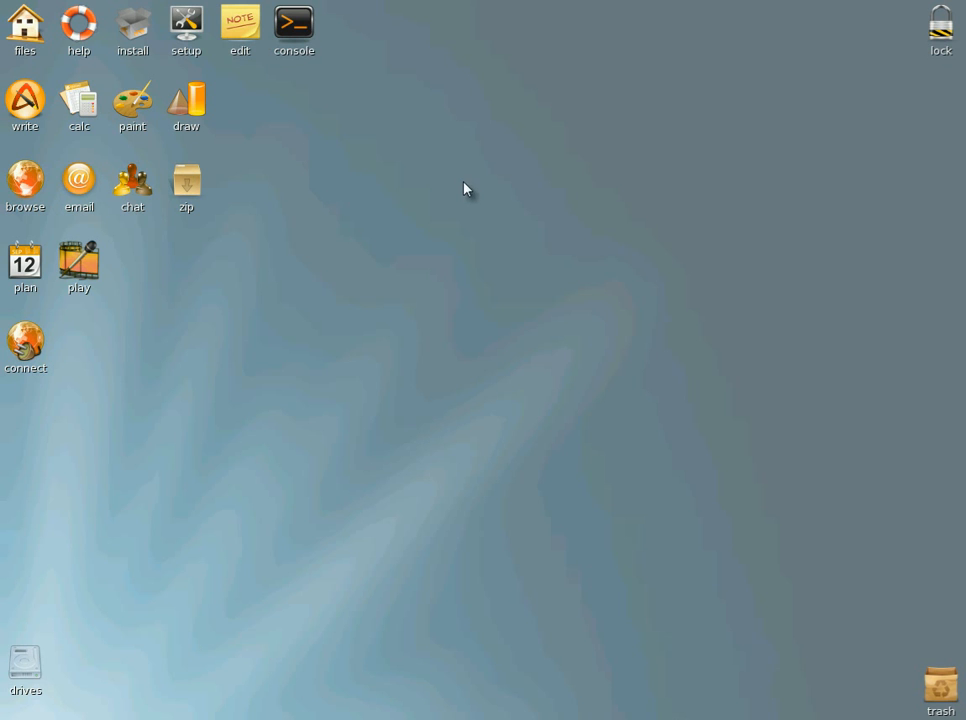
pyautogui.moveTo(16, 178)
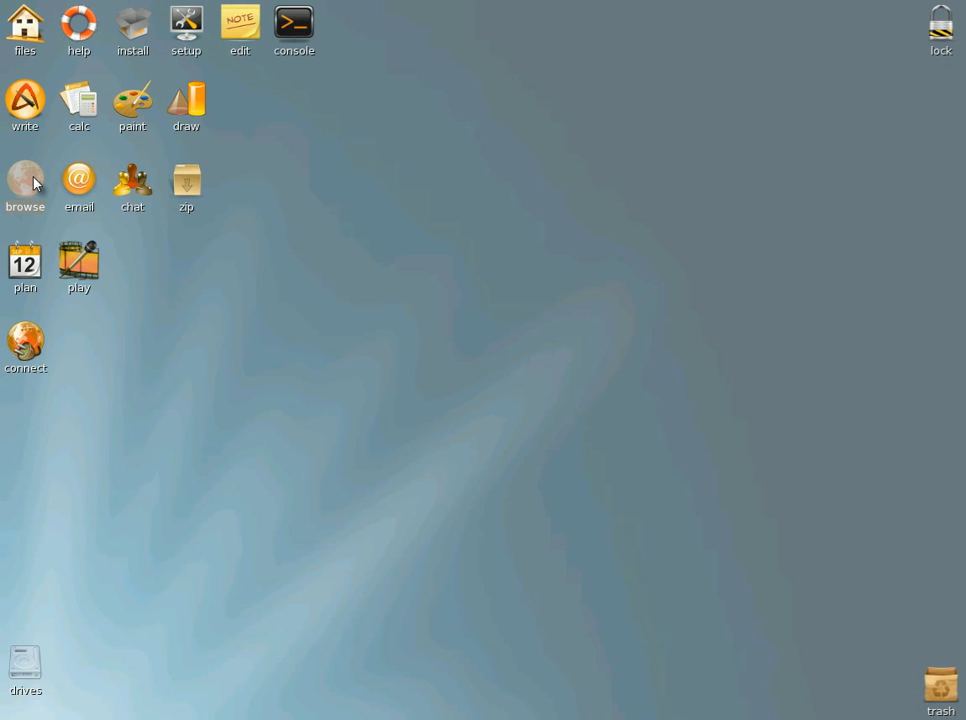
pyautogui.moveTo(40, 176)
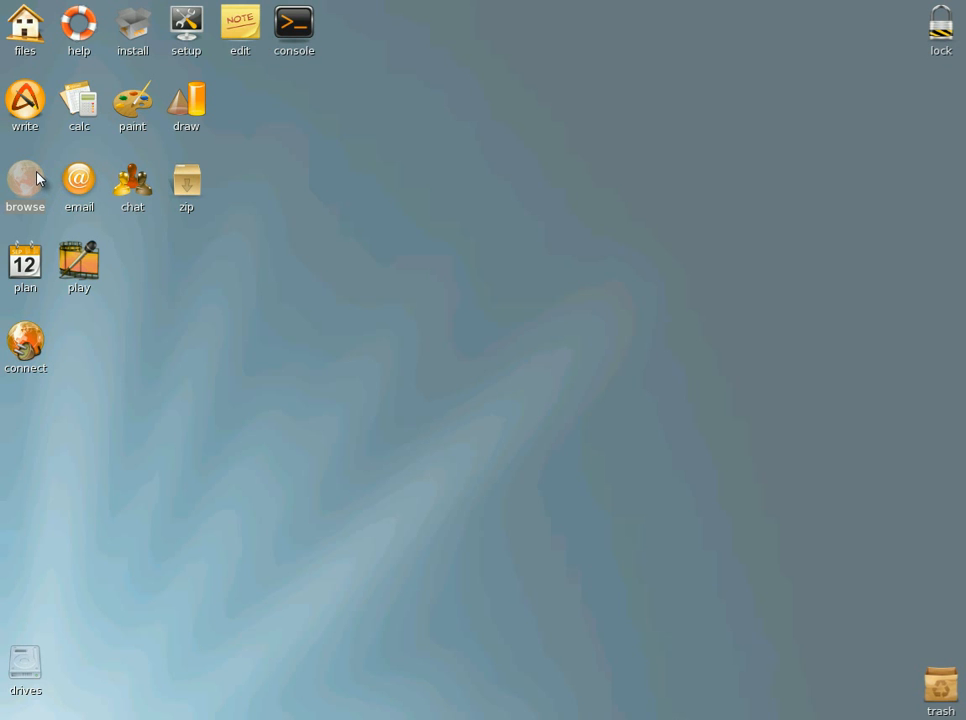
pyautogui.moveTo(32, 186)
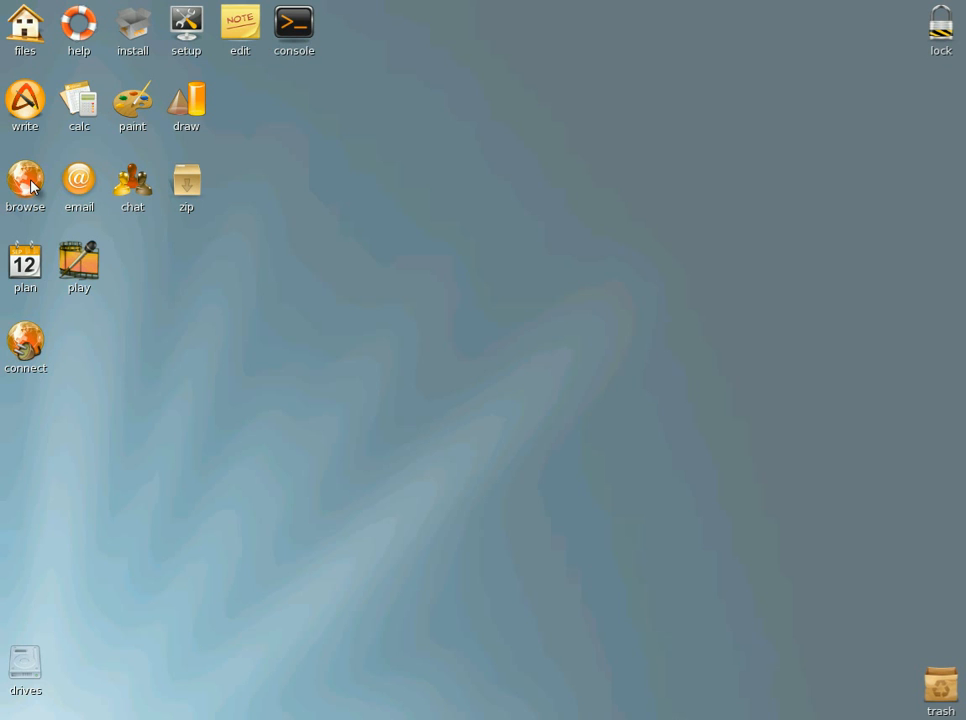
# Step: Launch SeaMonkey from the browse icon and load the Puppy DistroWatch bookmark
pyautogui.doubleClick(24, 178)
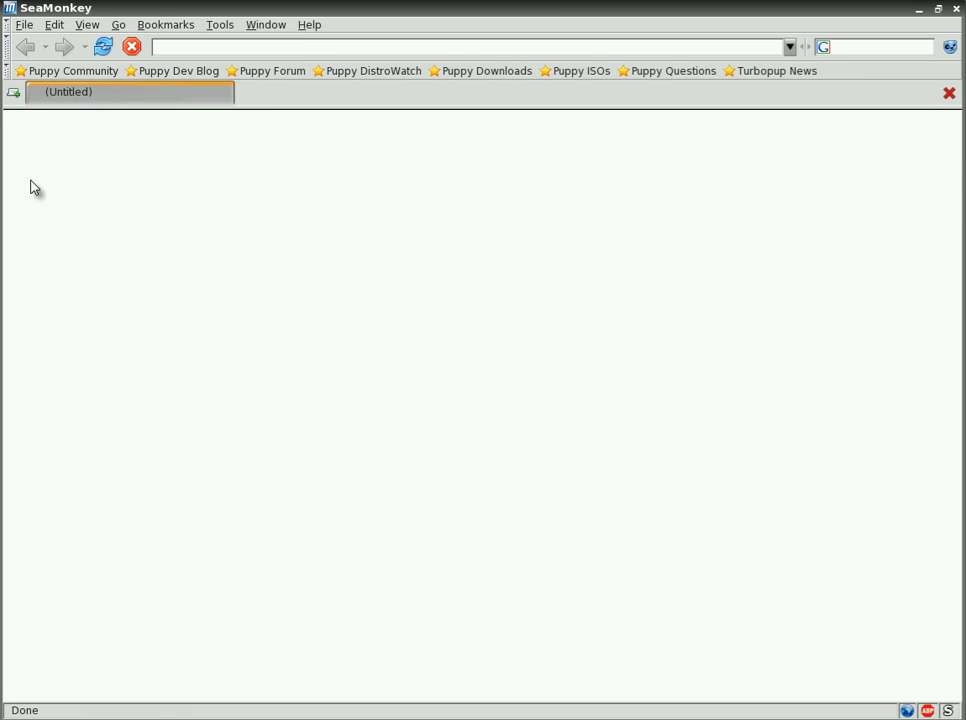
pyautogui.moveTo(462, 338)
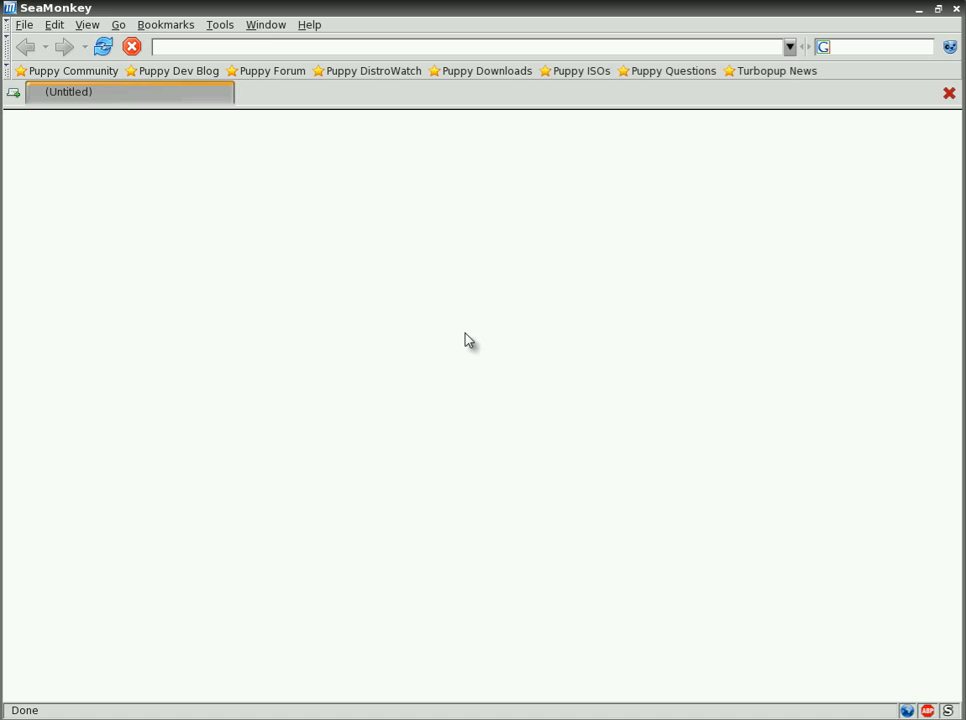
pyautogui.click(264, 48)
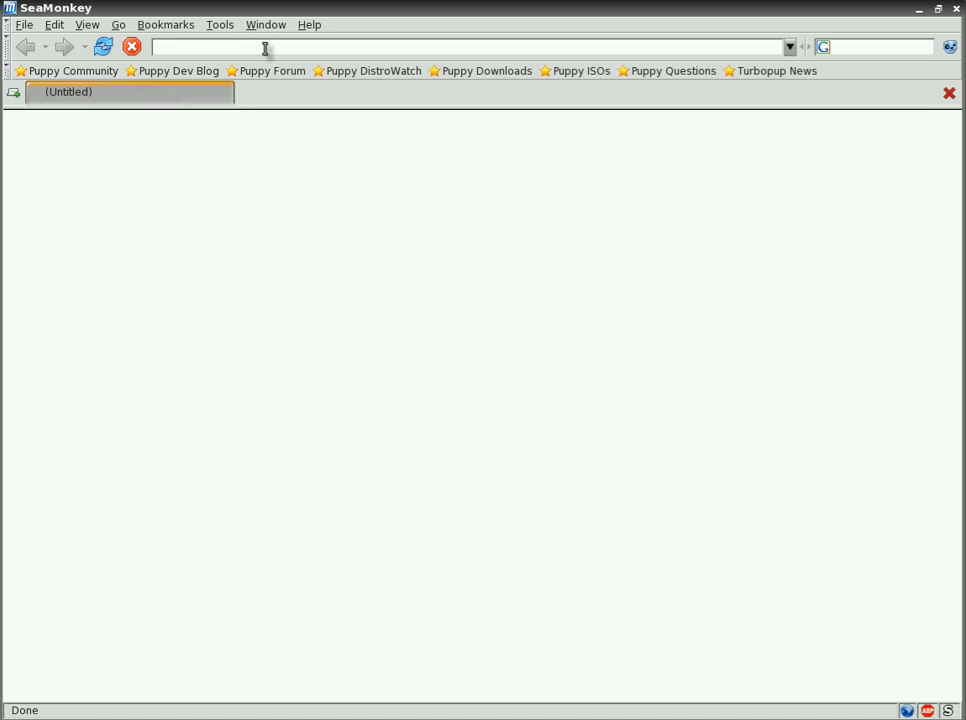
pyautogui.moveTo(576, 114)
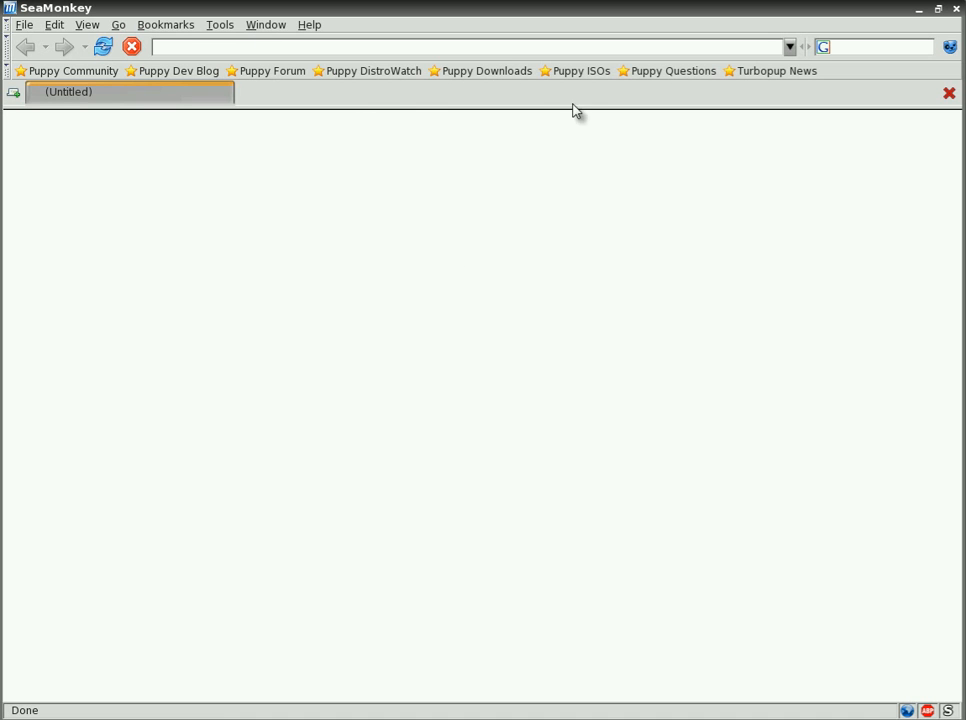
pyautogui.click(368, 70)
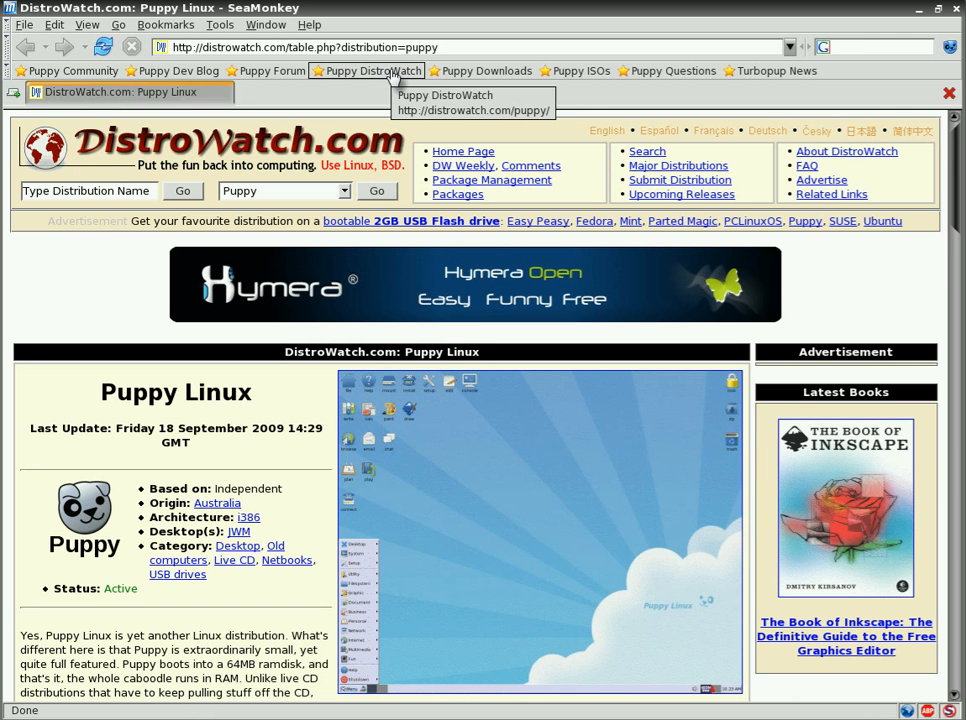
pyautogui.moveTo(380, 96)
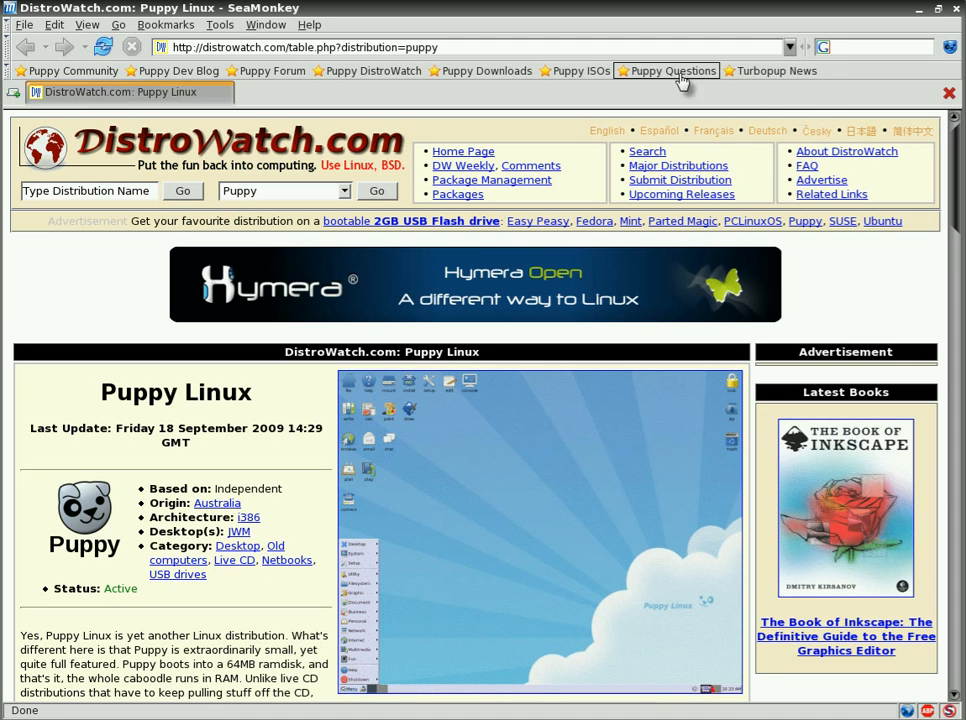
pyautogui.click(580, 70)
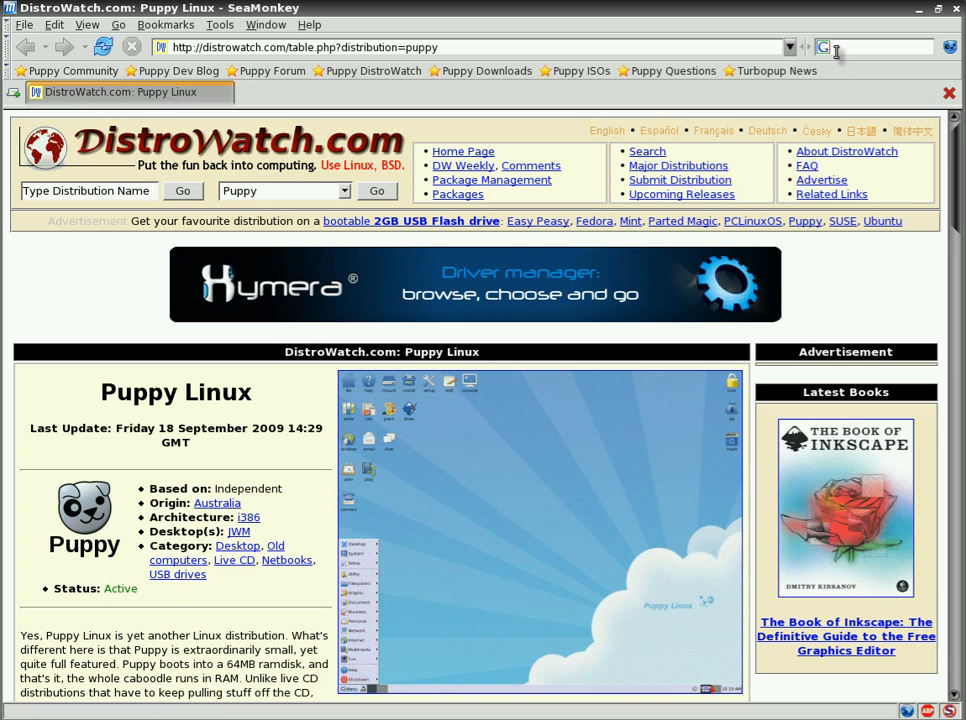
# Step: Google 'youtube', close the other tabs, and follow the YouTube result
pyautogui.write('ou')
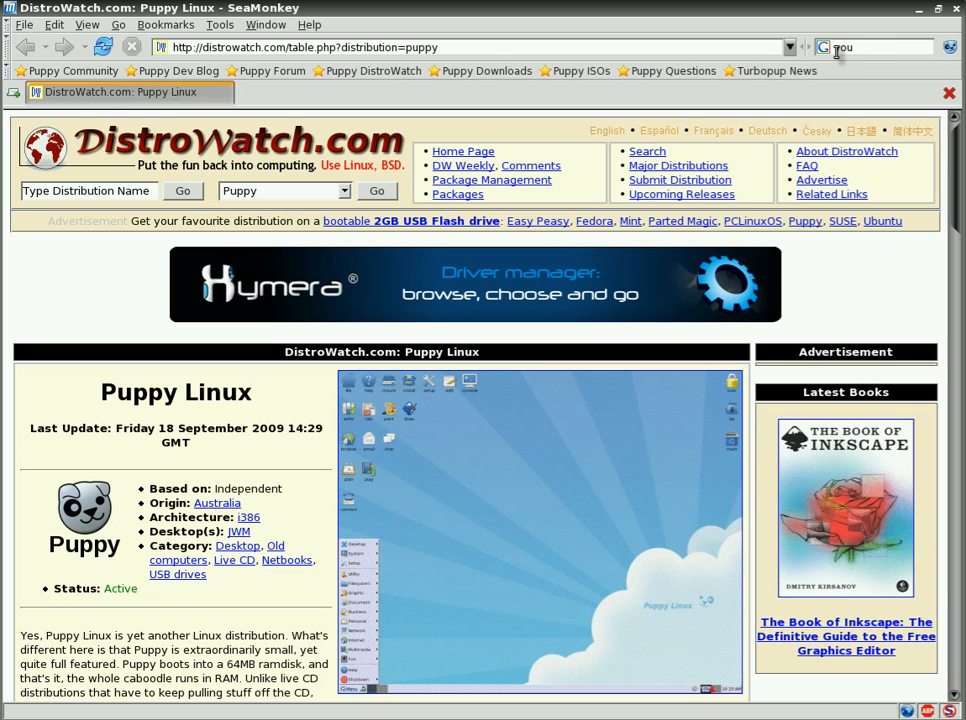
pyautogui.write('youtube')
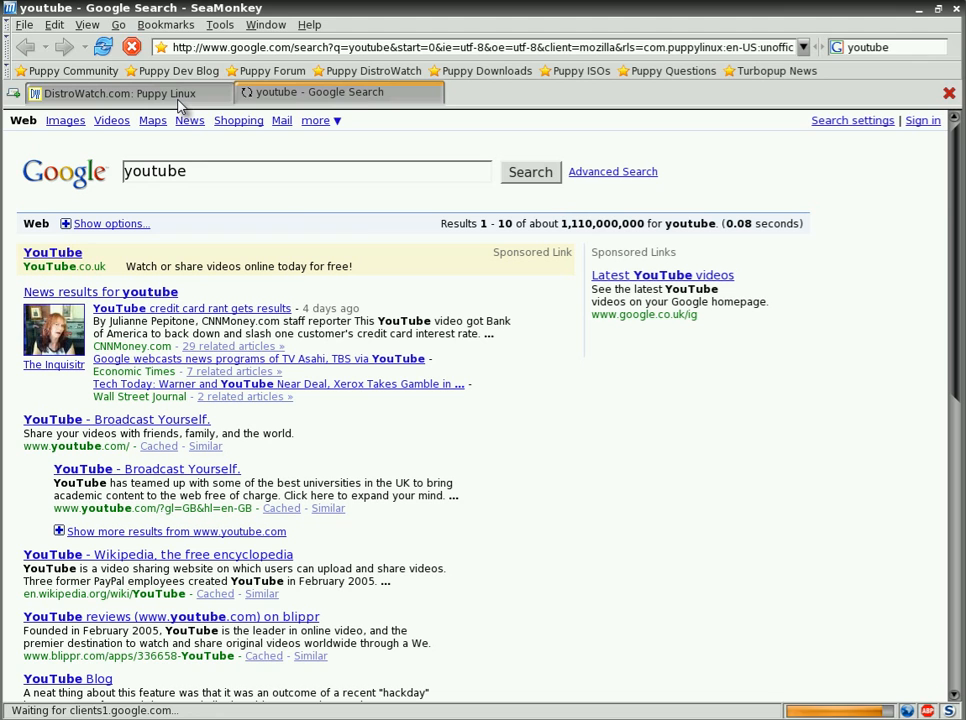
pyautogui.rightClick(120, 94)
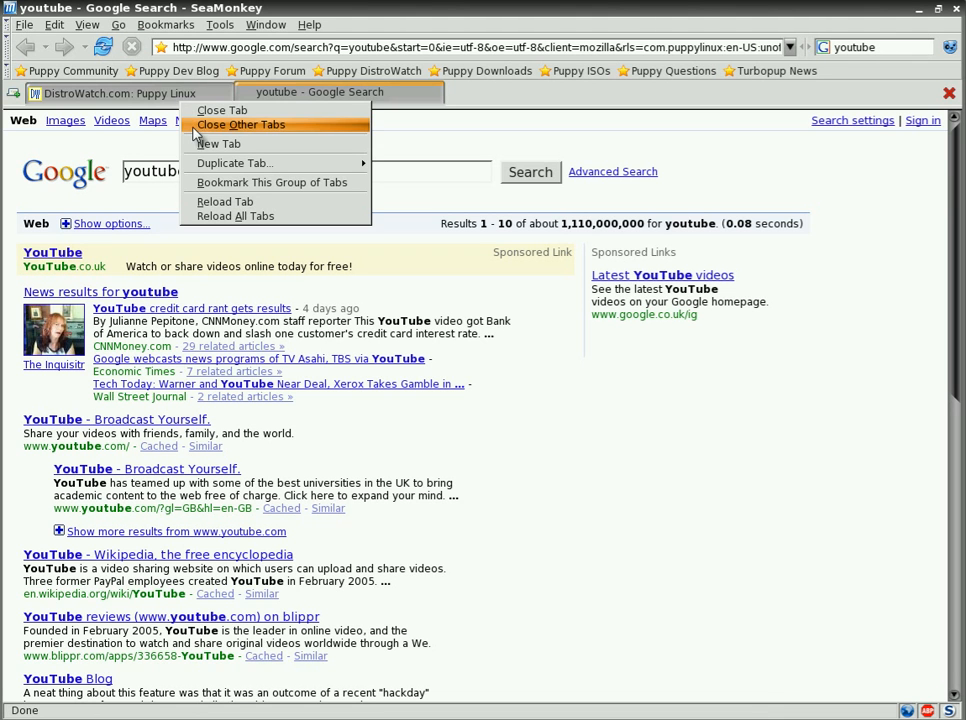
pyautogui.click(242, 124)
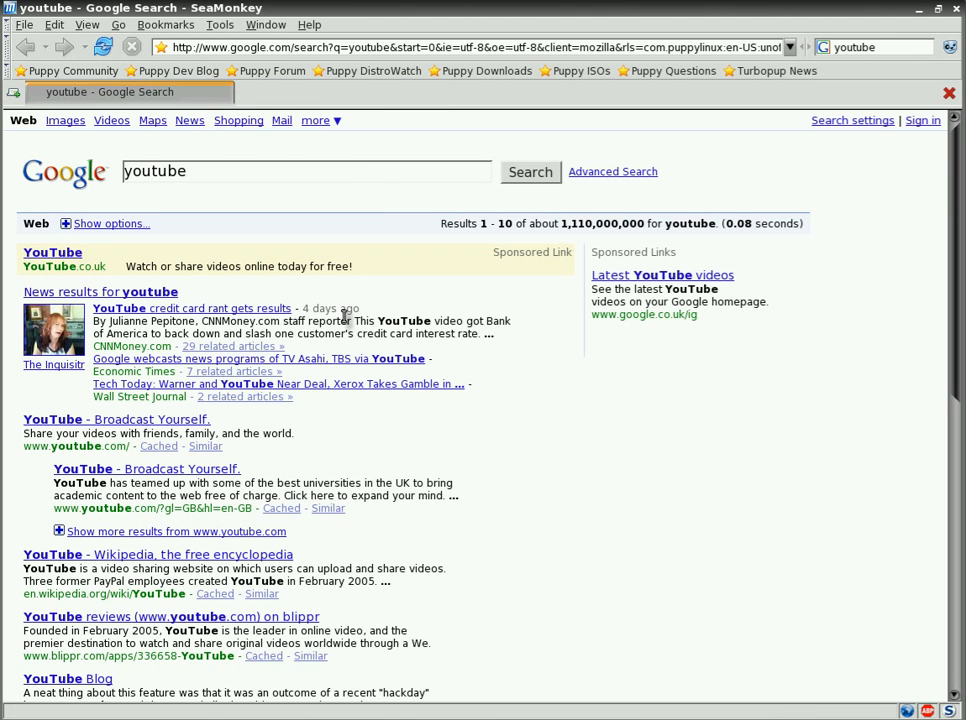
pyautogui.click(50, 252)
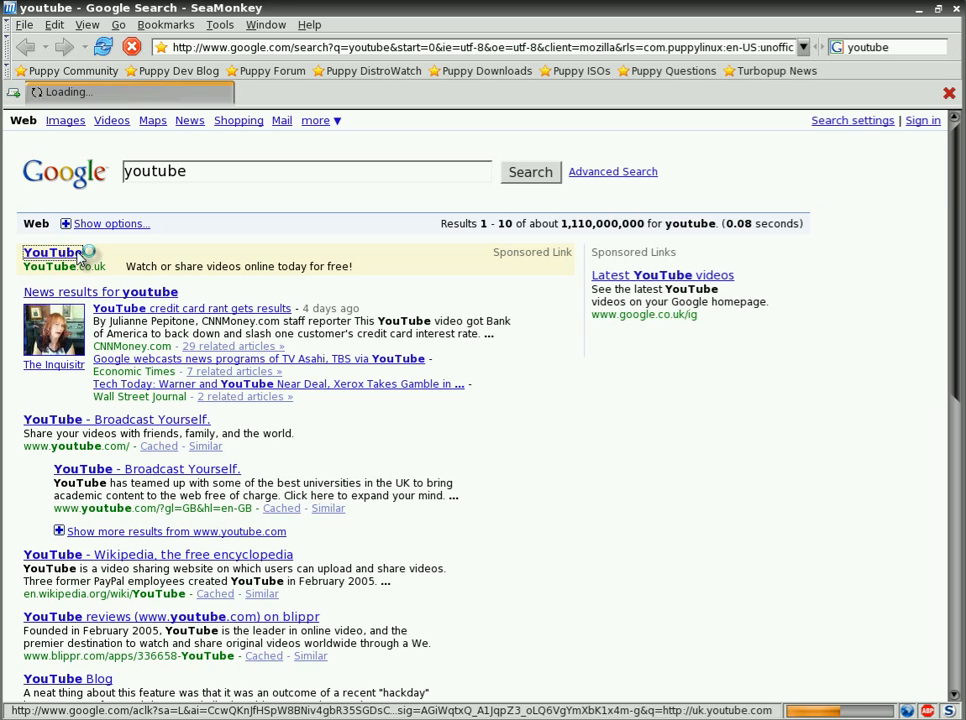
pyautogui.click(52, 248)
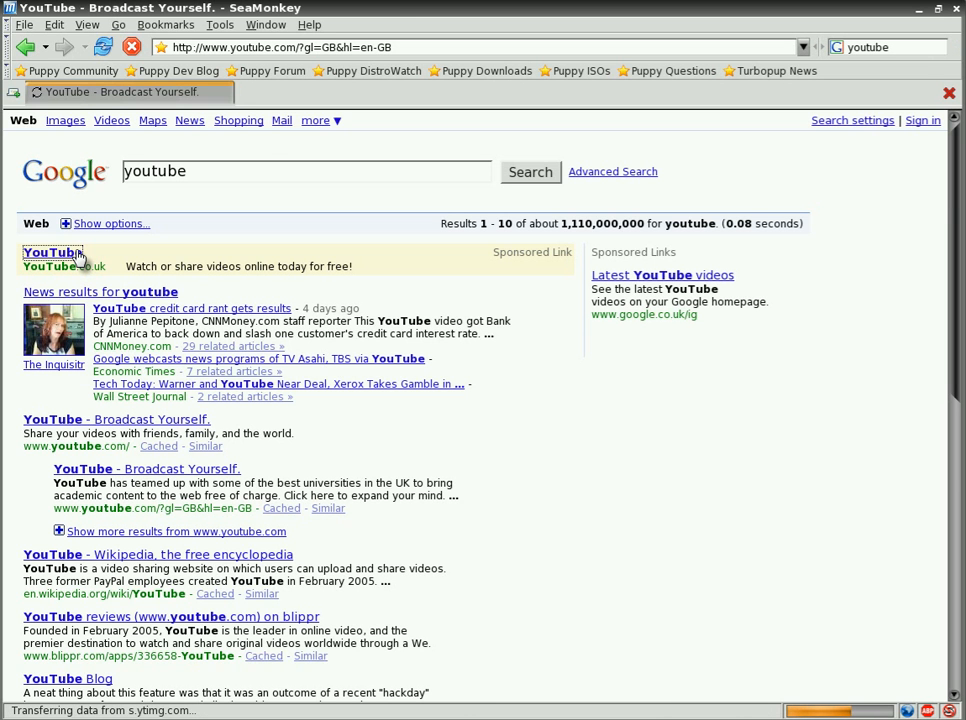
# Step: Browse the YouTube homepage and play the Flip Fail video before closing the browser
pyautogui.click(52, 252)
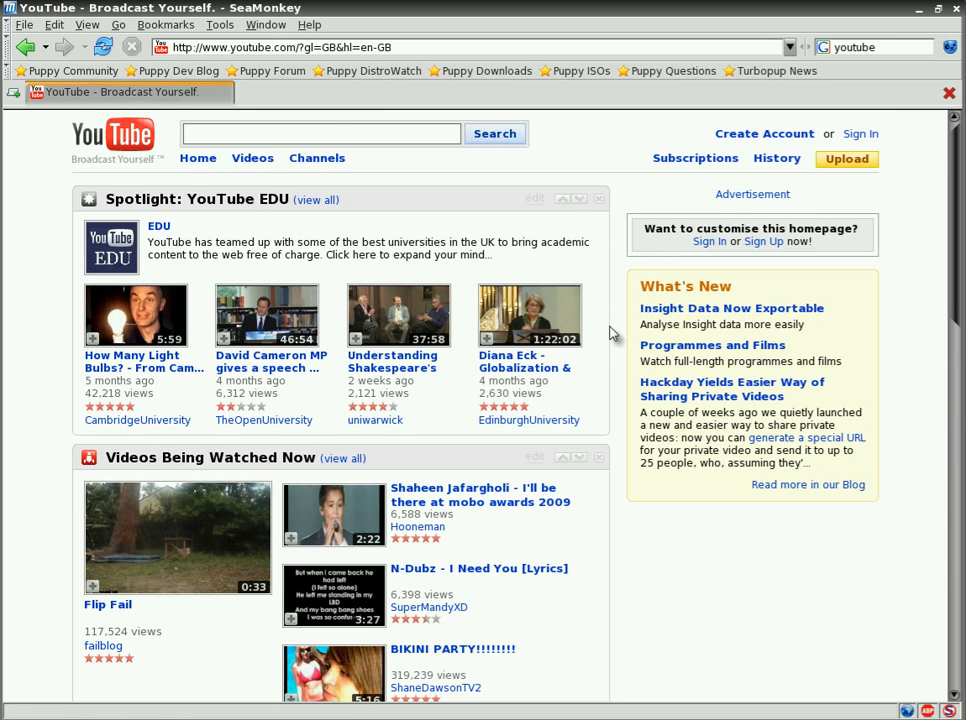
pyautogui.scroll(-3)
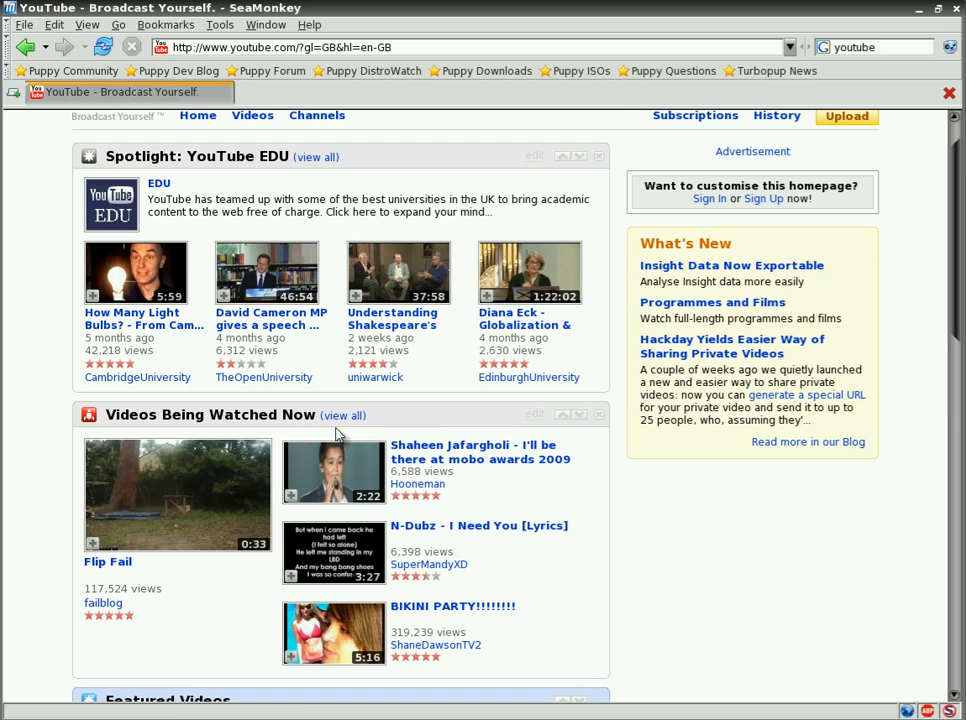
pyautogui.click(176, 494)
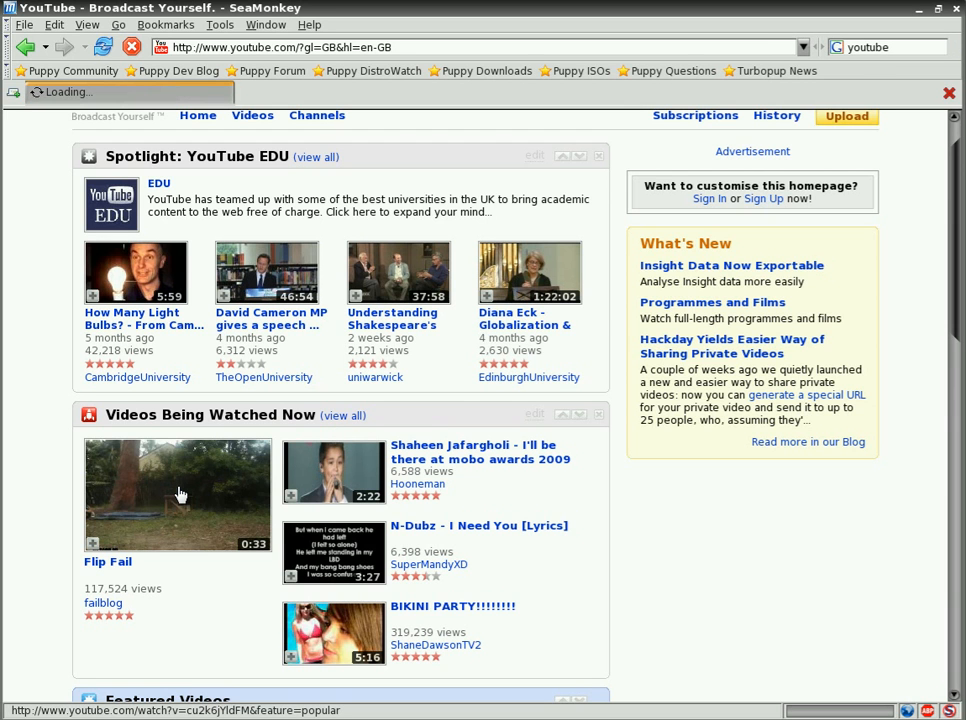
pyautogui.moveTo(204, 492)
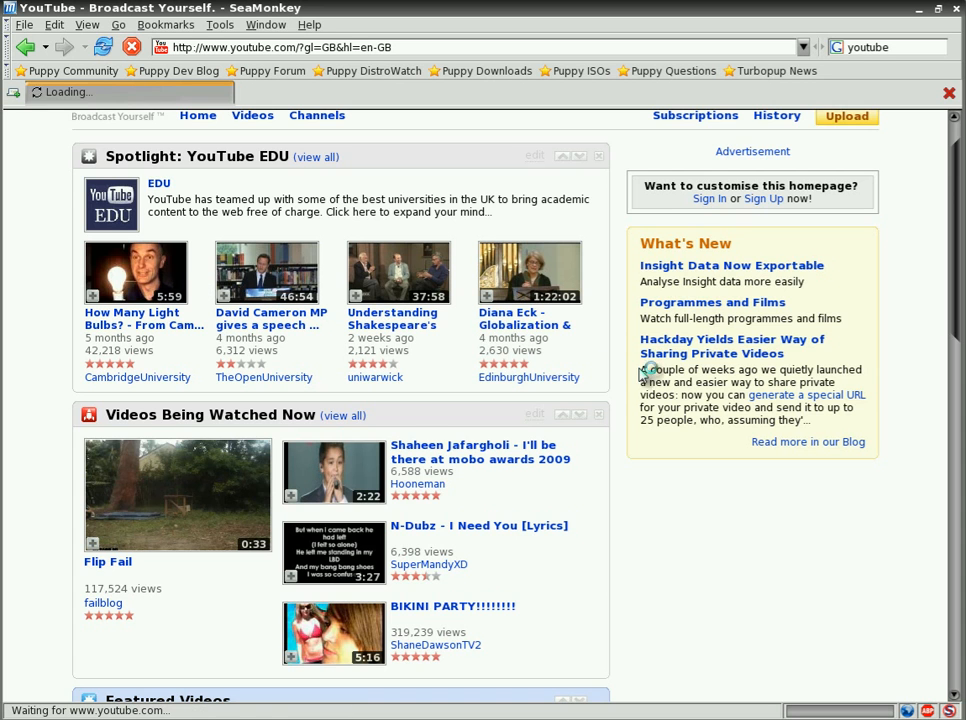
pyautogui.scroll(-3)
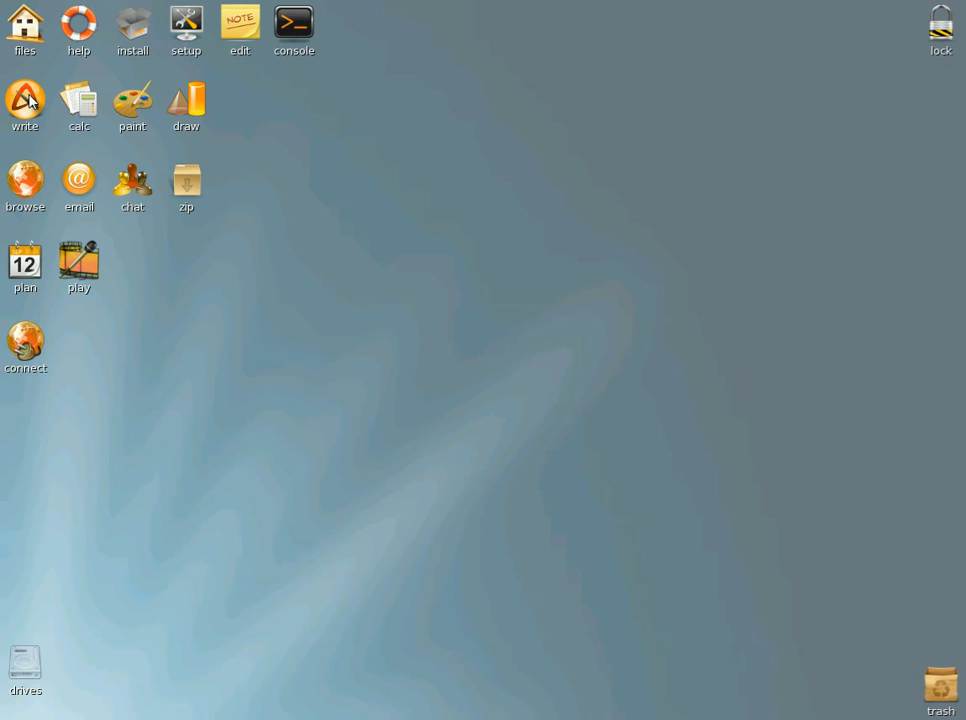
# Step: Start AbiWord from the write icon and maximize its window
pyautogui.doubleClick(24, 100)
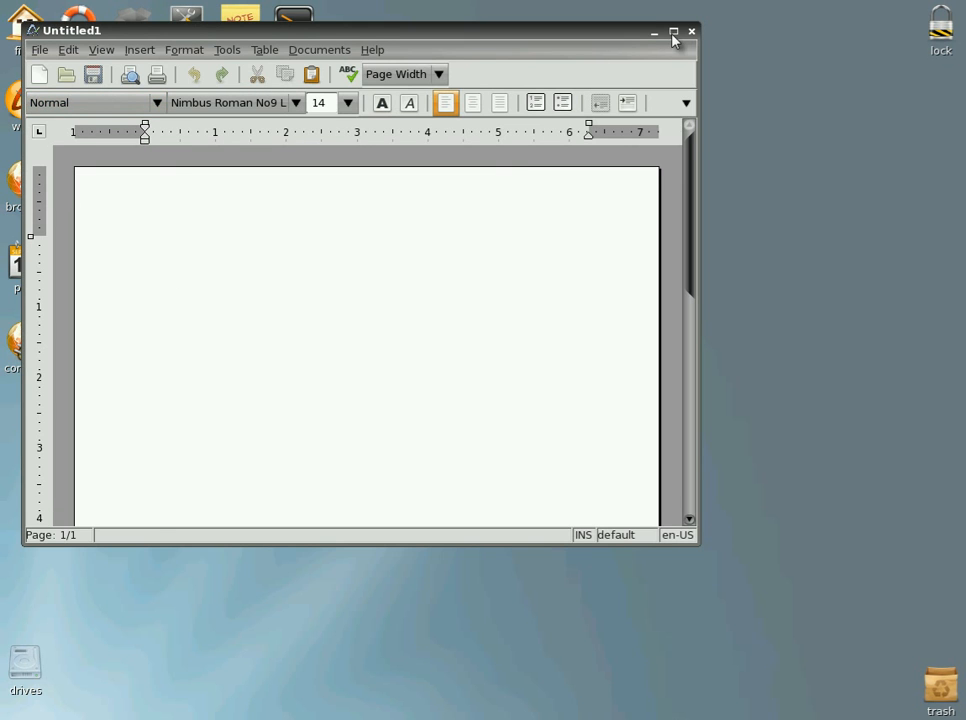
pyautogui.click(674, 30)
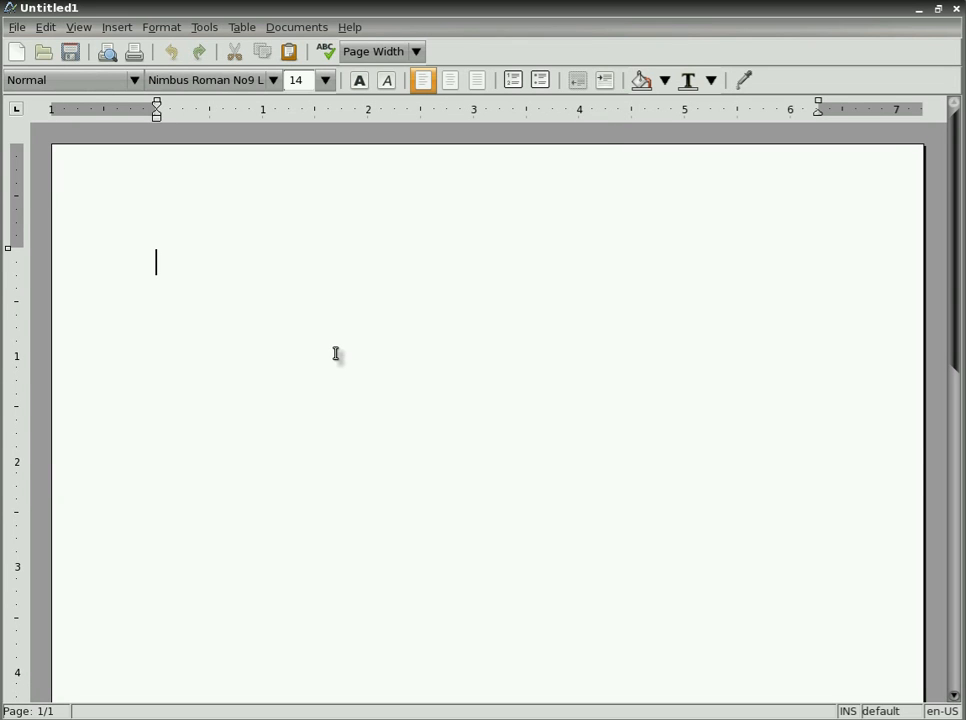
# Step: Write 'turbopup is fast....' then quit AbiWord without saving
pyautogui.write('tur')
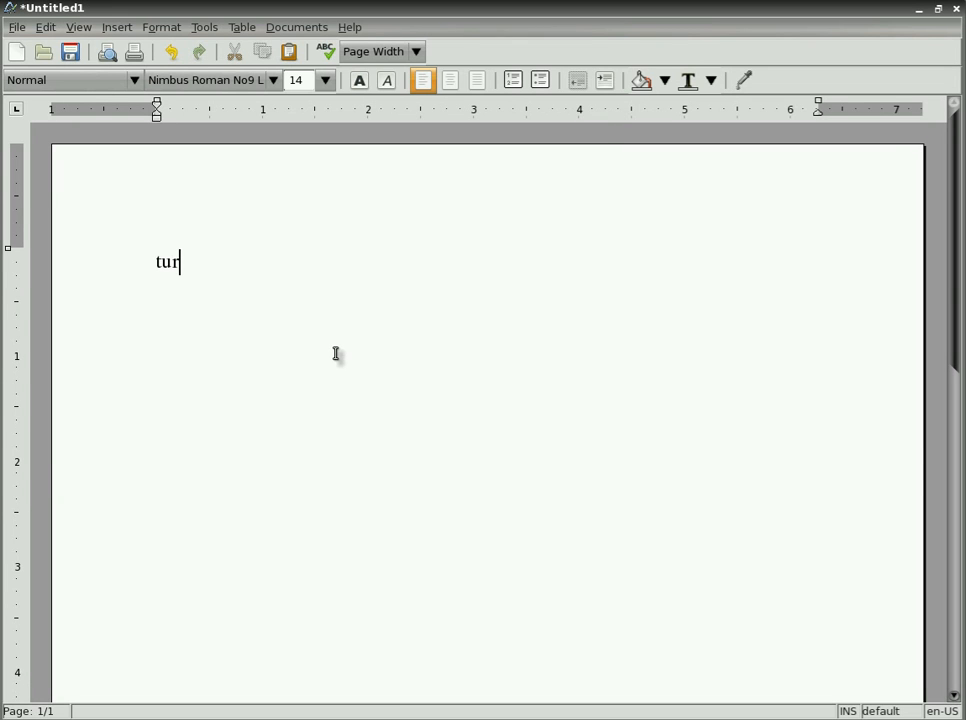
pyautogui.write('bopup')
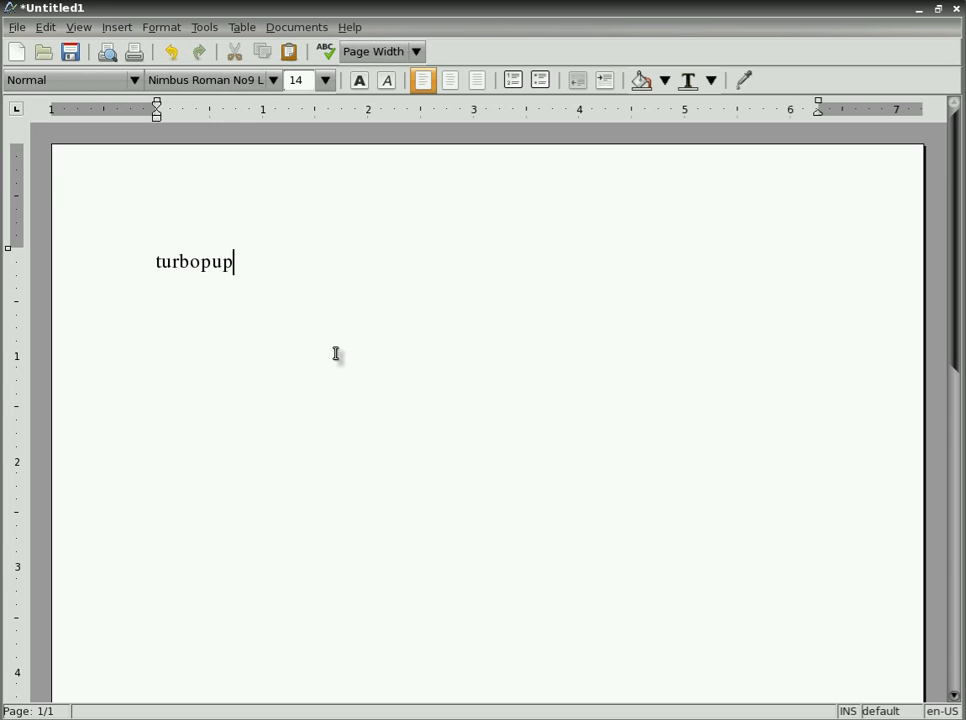
pyautogui.moveTo(348, 302)
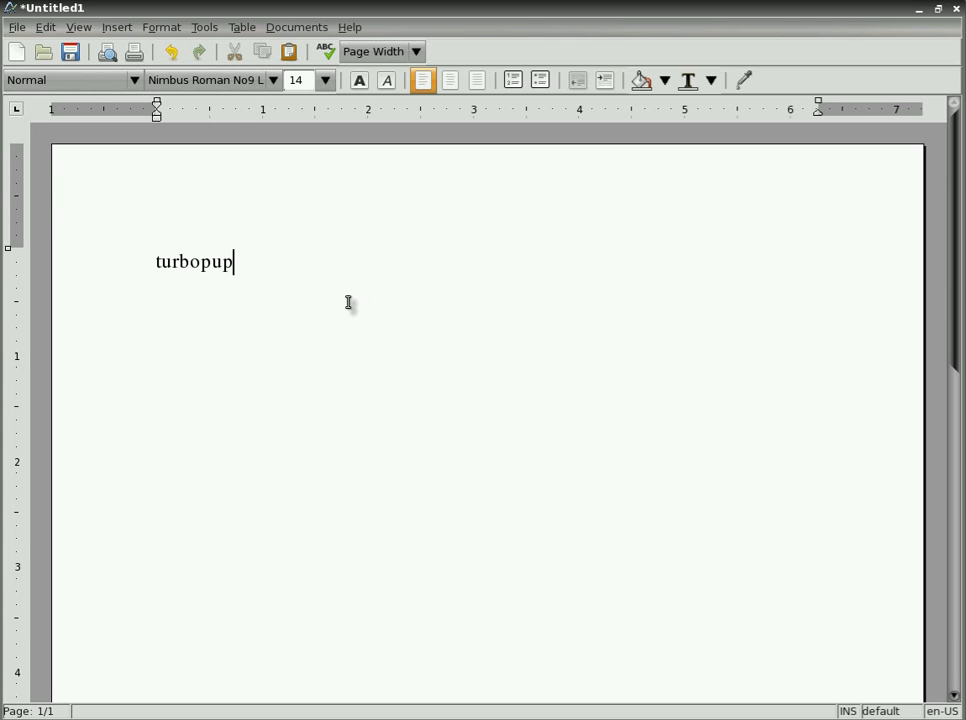
pyautogui.write('is fas')
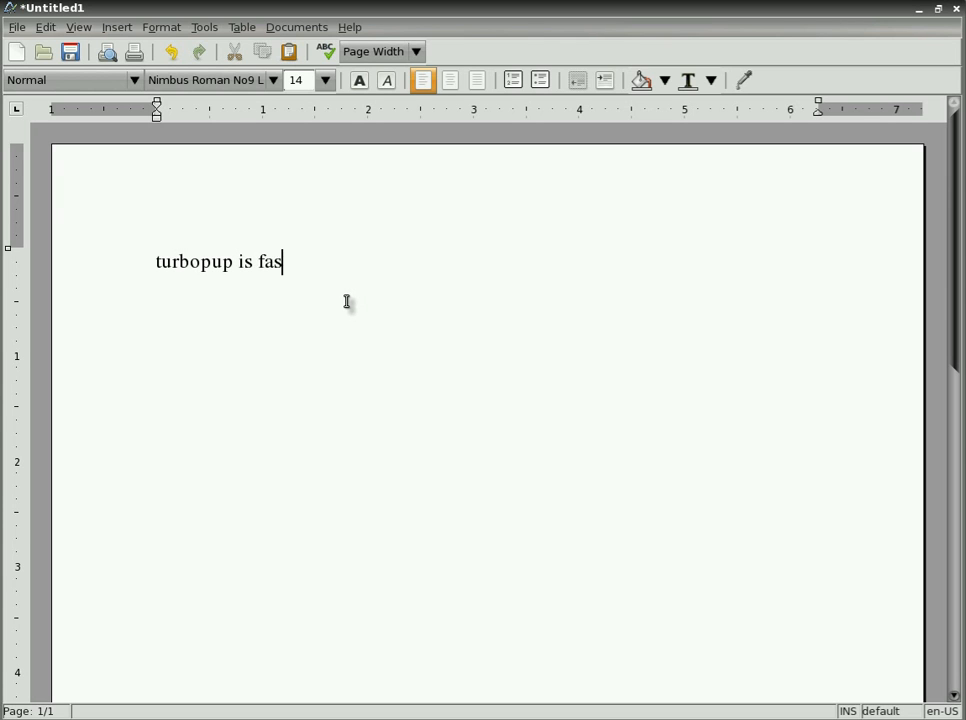
pyautogui.write('t....')
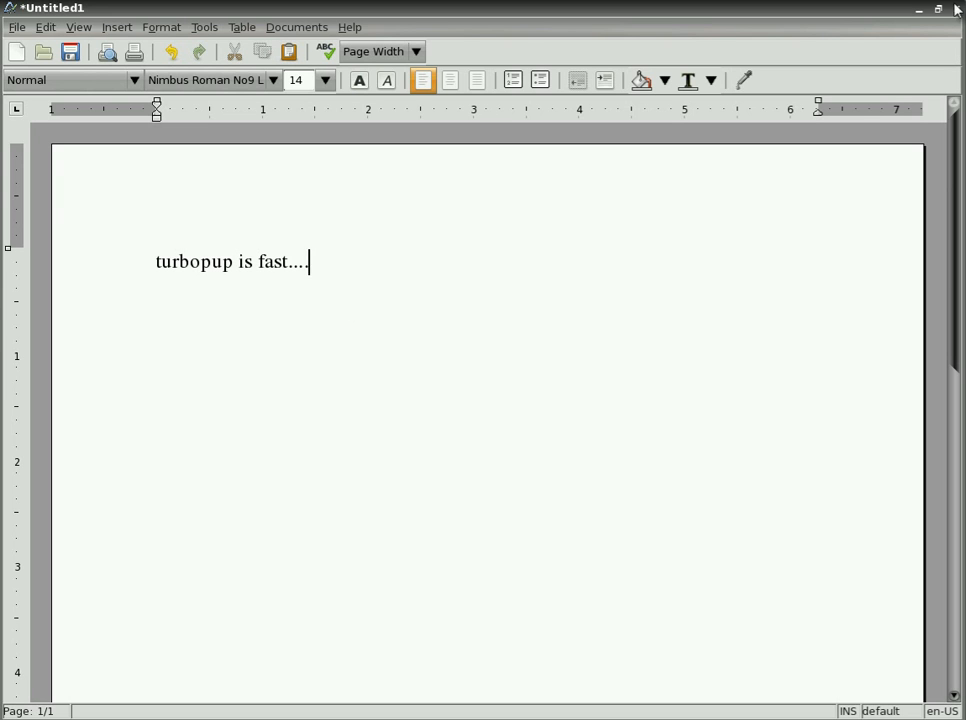
pyautogui.click(954, 8)
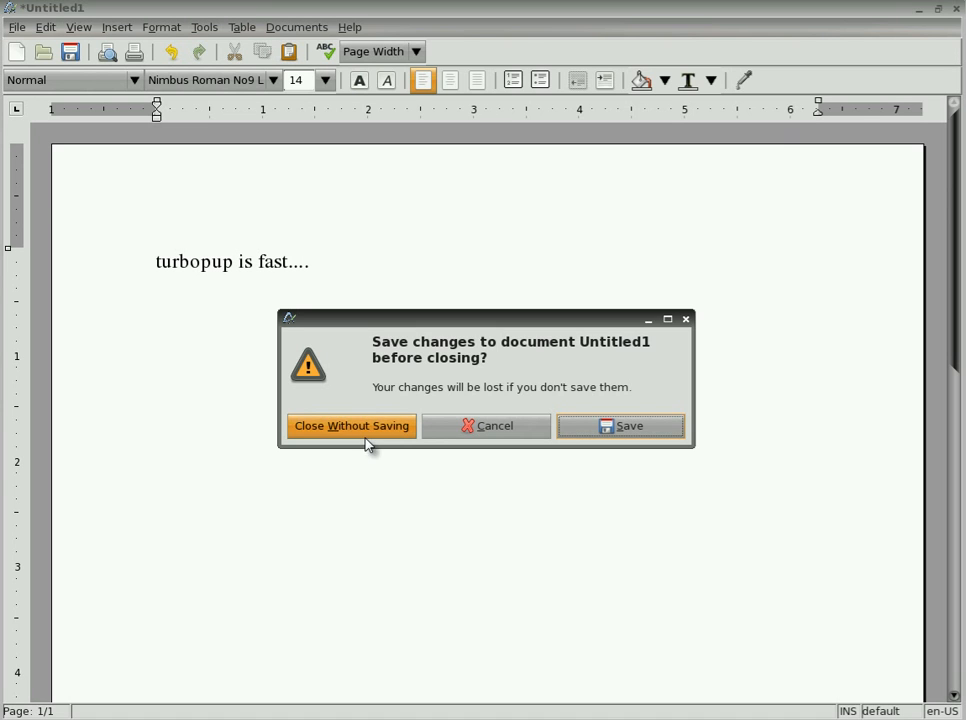
pyautogui.click(352, 426)
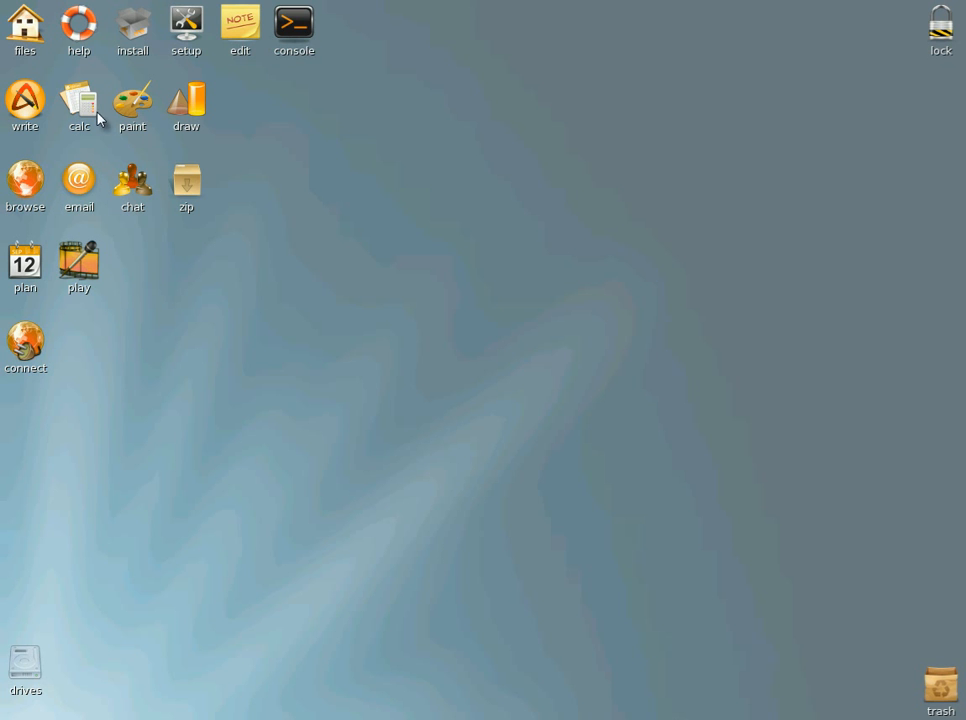
pyautogui.moveTo(84, 632)
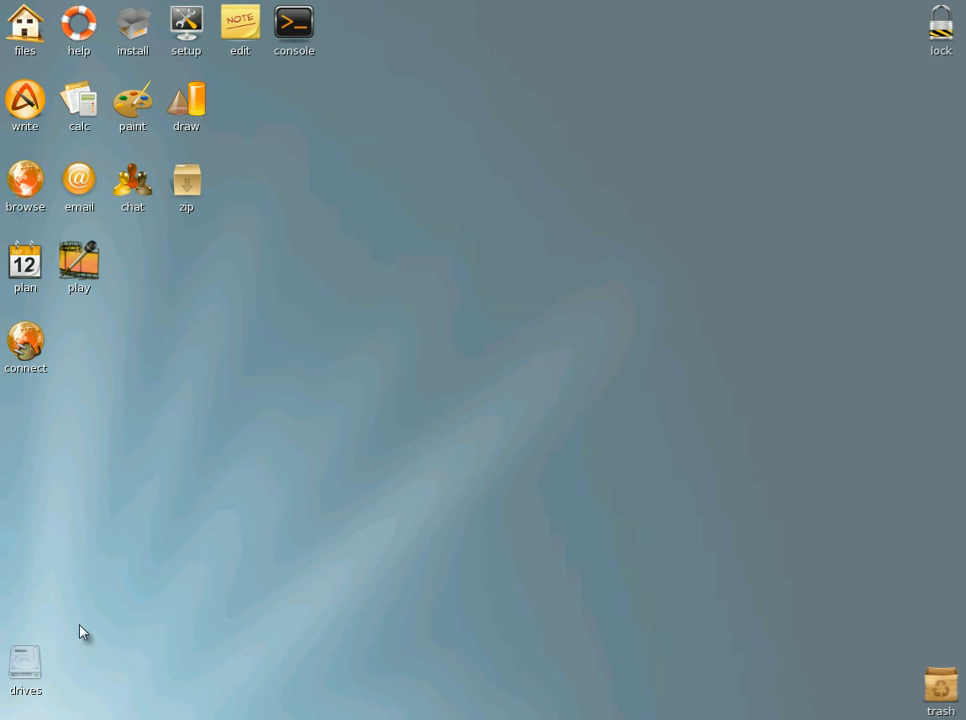
# Step: Bring up the main application menu at its Graphic submenu
pyautogui.click(22, 710)
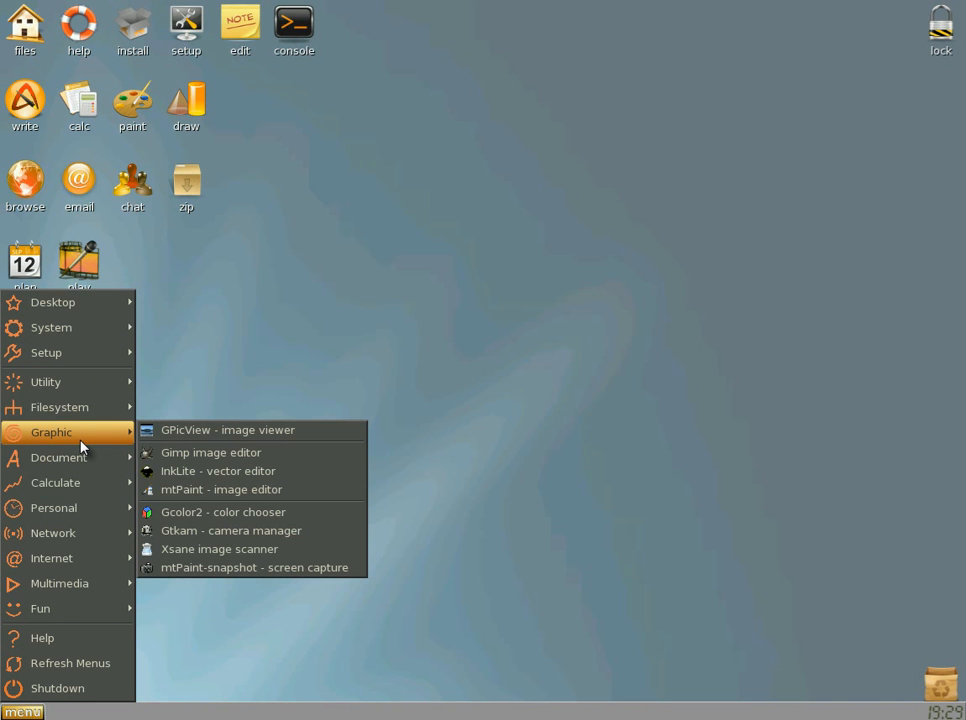
# Step: Start GIMP from the Graphic menu, dismiss the Tip of the Day, and quit it
pyautogui.click(210, 452)
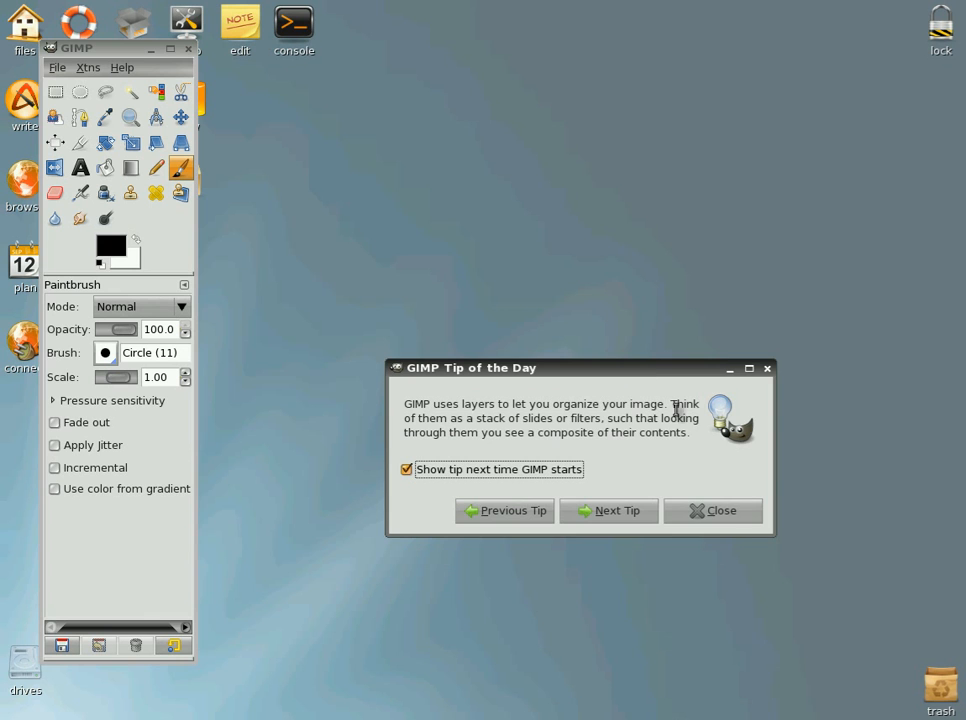
pyautogui.click(712, 510)
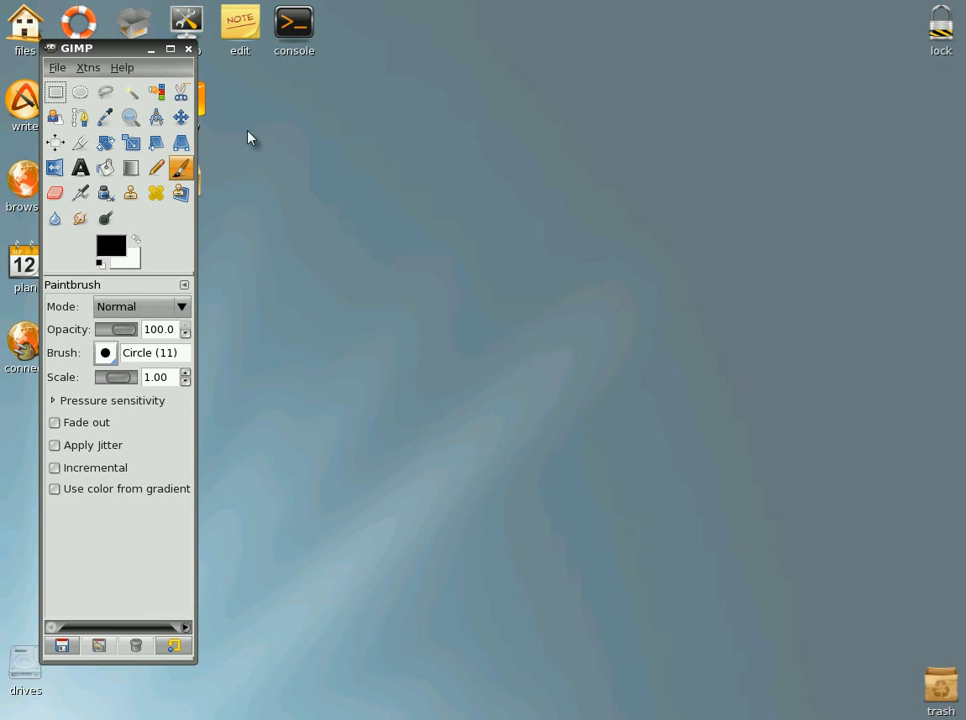
pyautogui.click(190, 50)
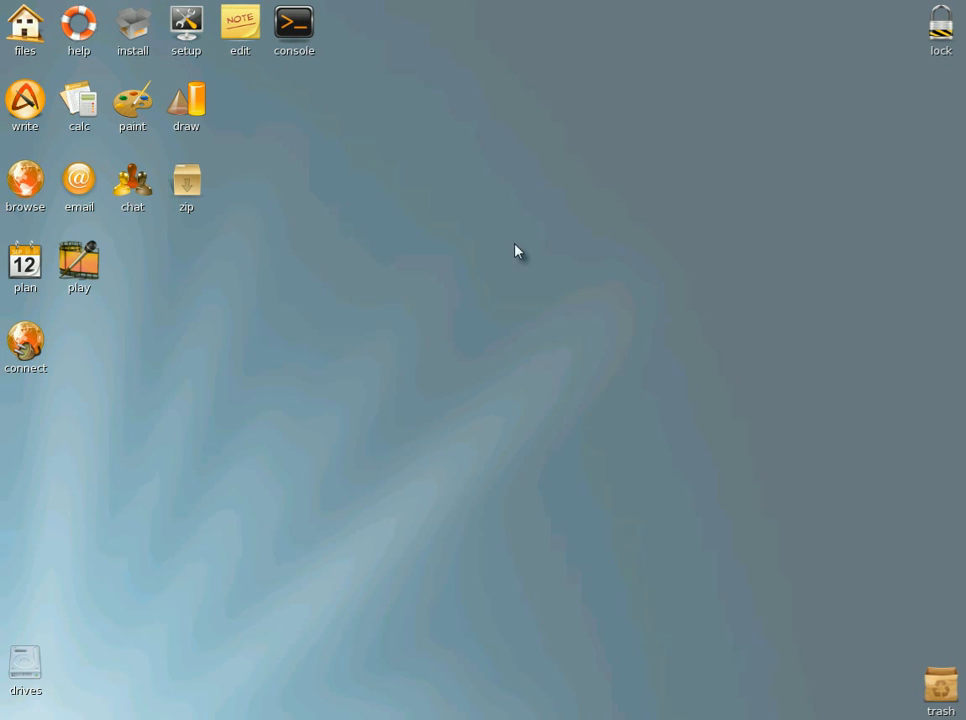
pyautogui.moveTo(56, 212)
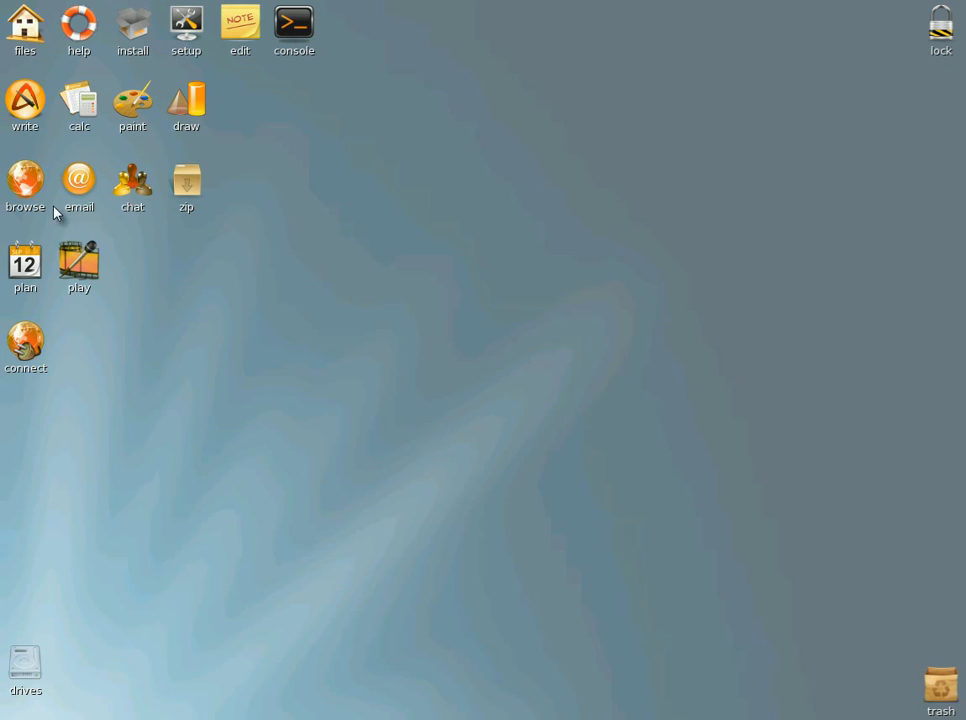
pyautogui.moveTo(44, 278)
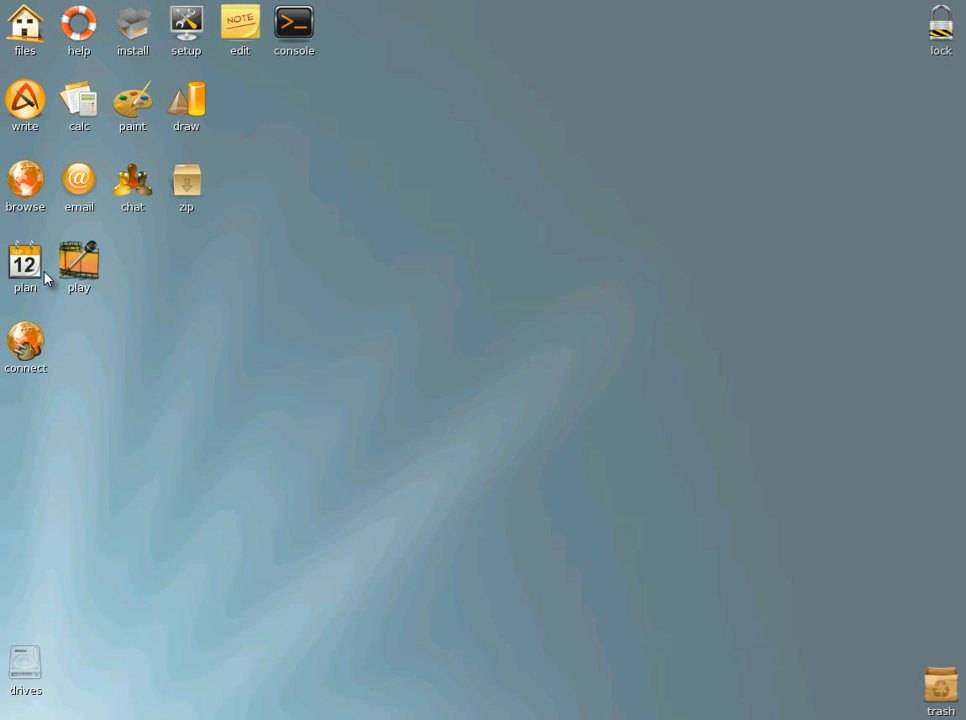
pyautogui.moveTo(240, 232)
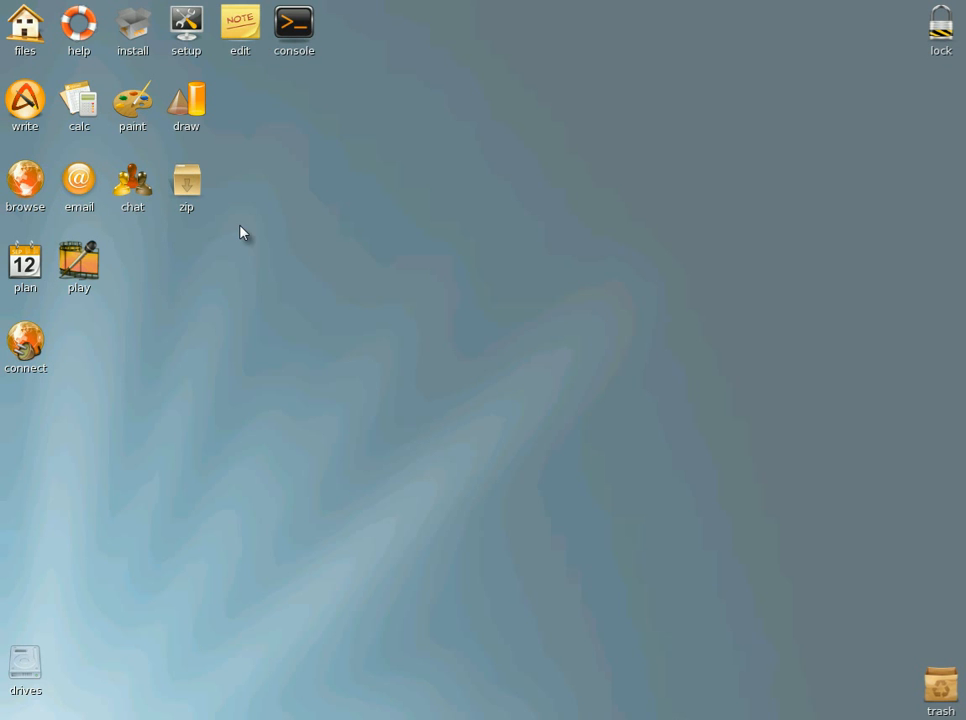
pyautogui.moveTo(142, 22)
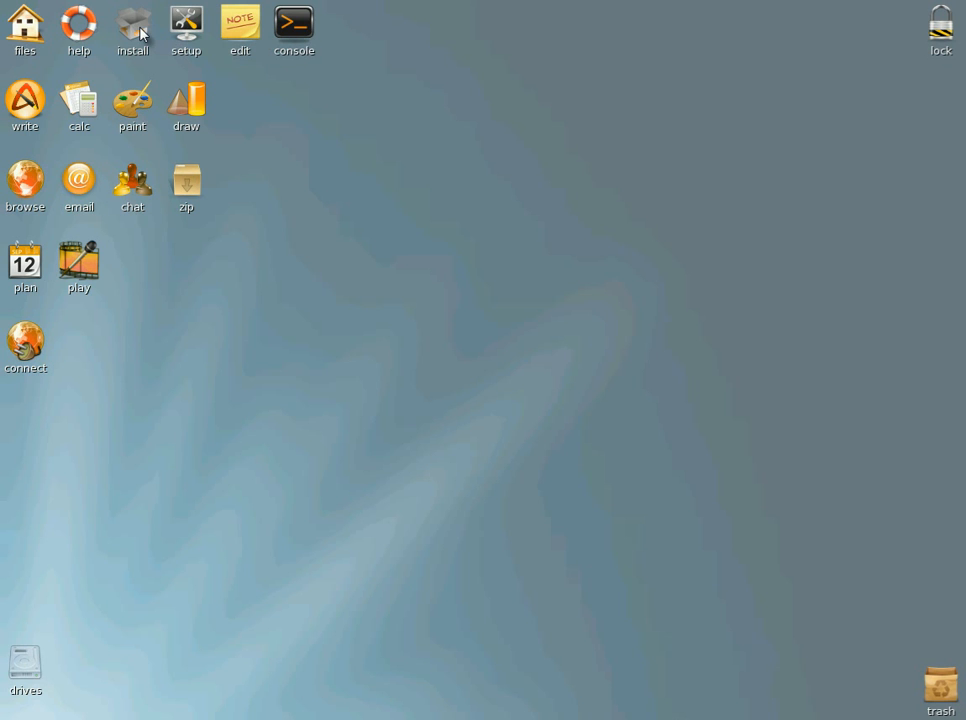
pyautogui.moveTo(164, 90)
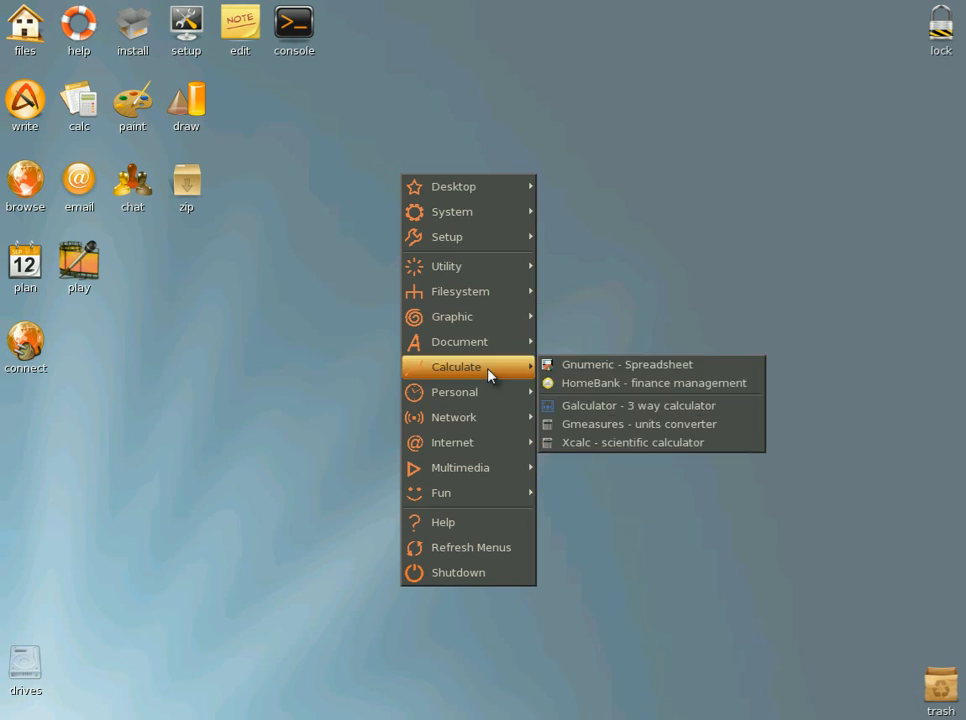
pyautogui.moveTo(452, 442)
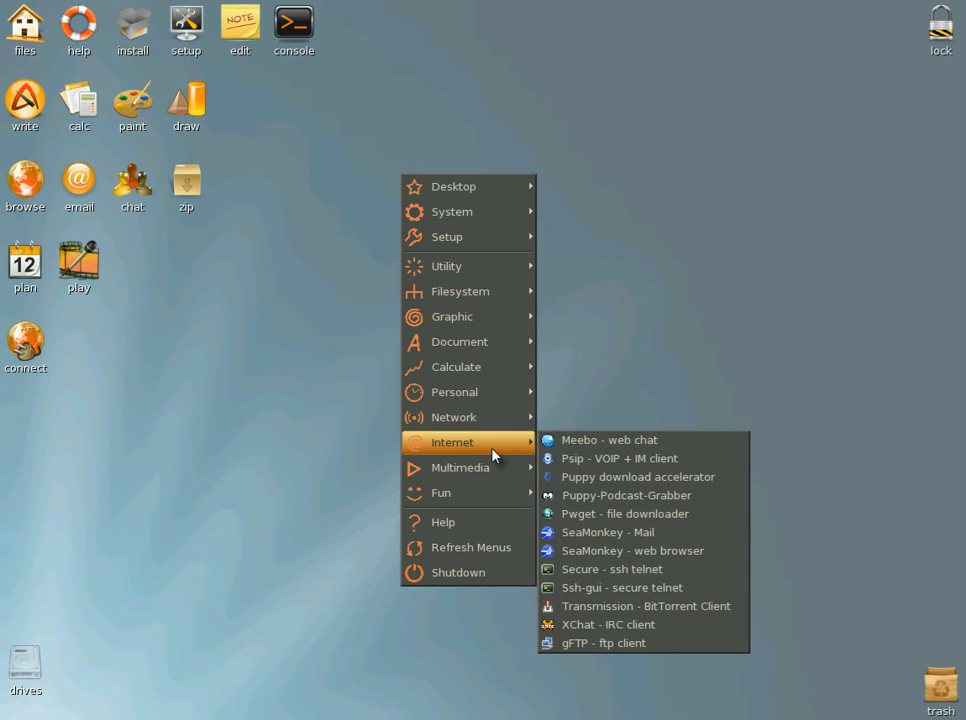
pyautogui.moveTo(452, 418)
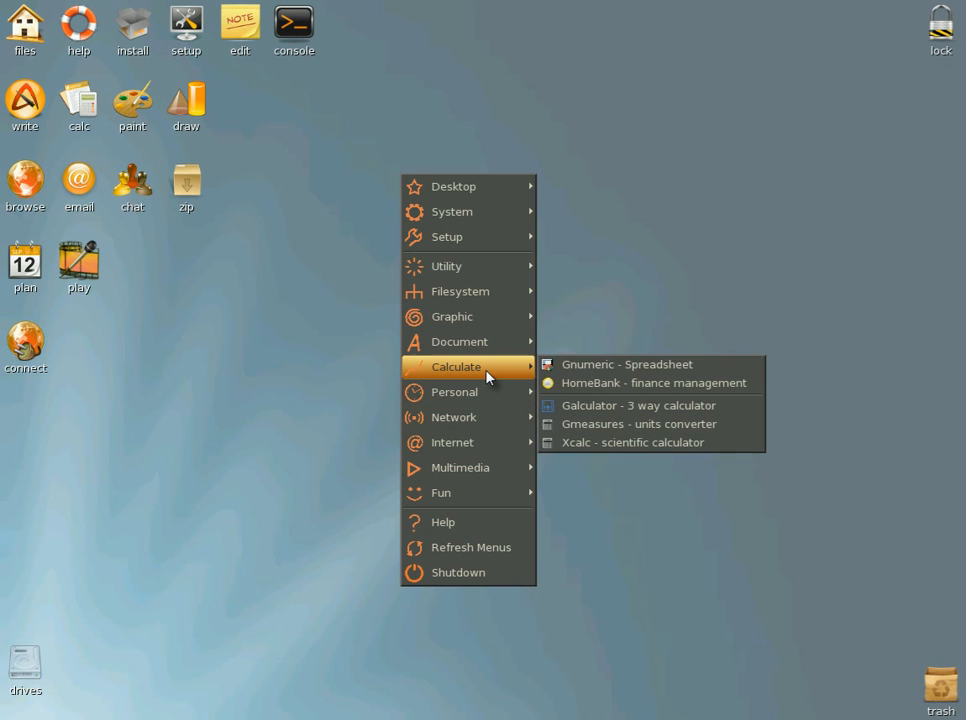
pyautogui.moveTo(452, 316)
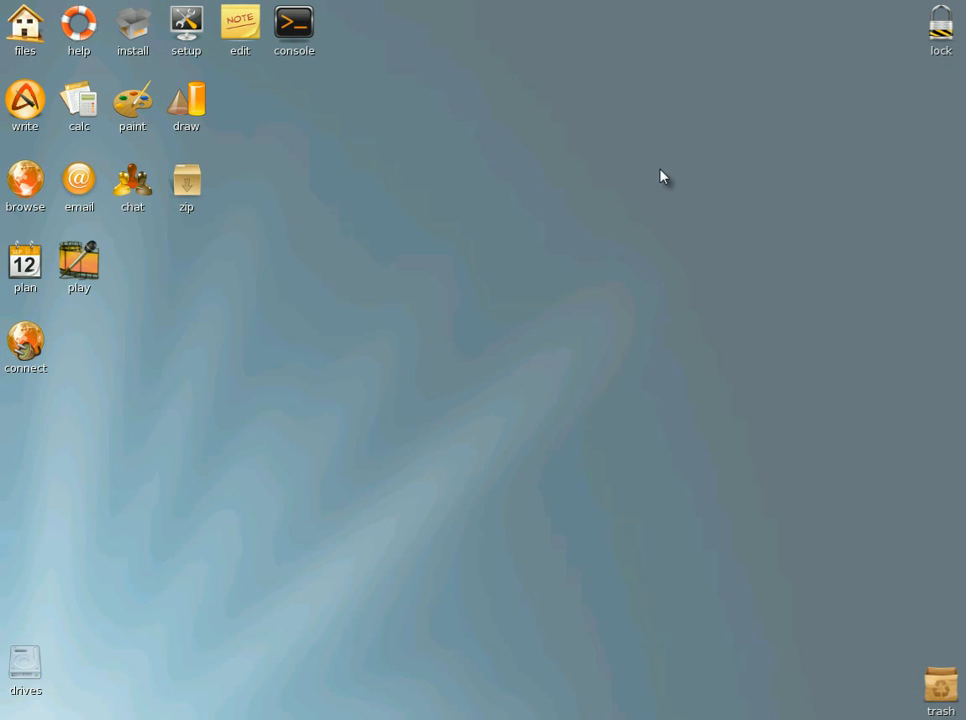
pyautogui.moveTo(400, 376)
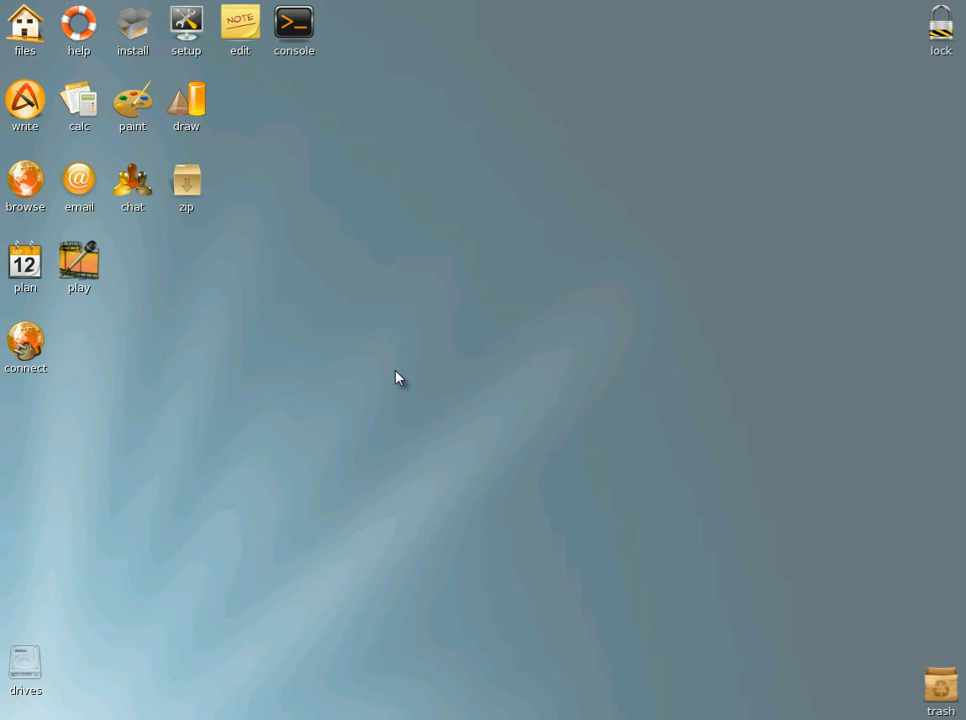